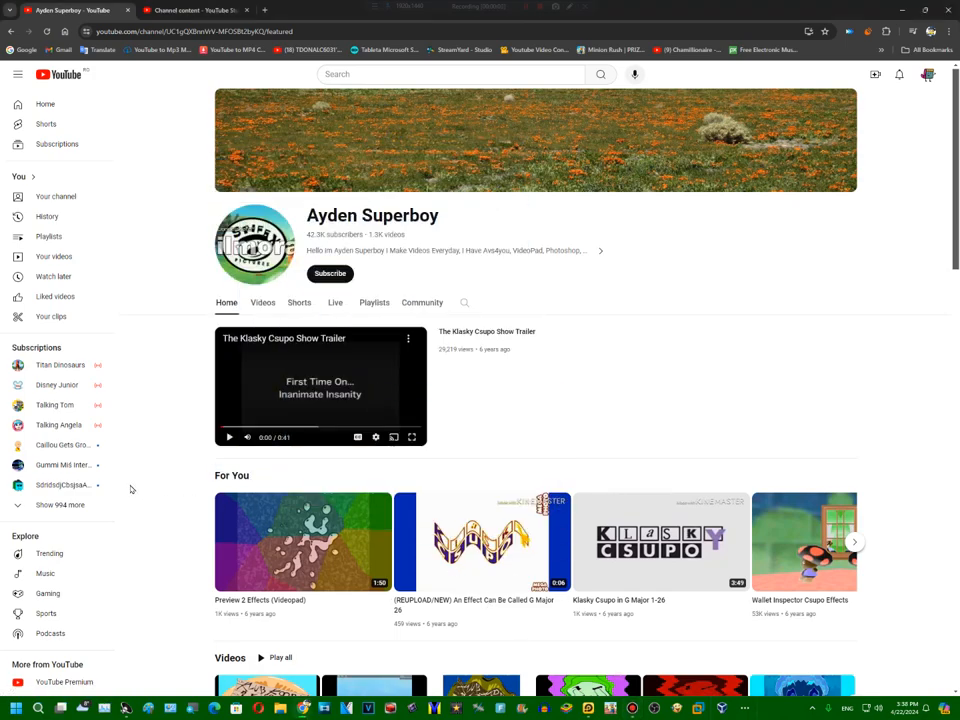
# - Subscribe to Ayden Superboy and set the bell to All notifications
pyautogui.scroll(-3)
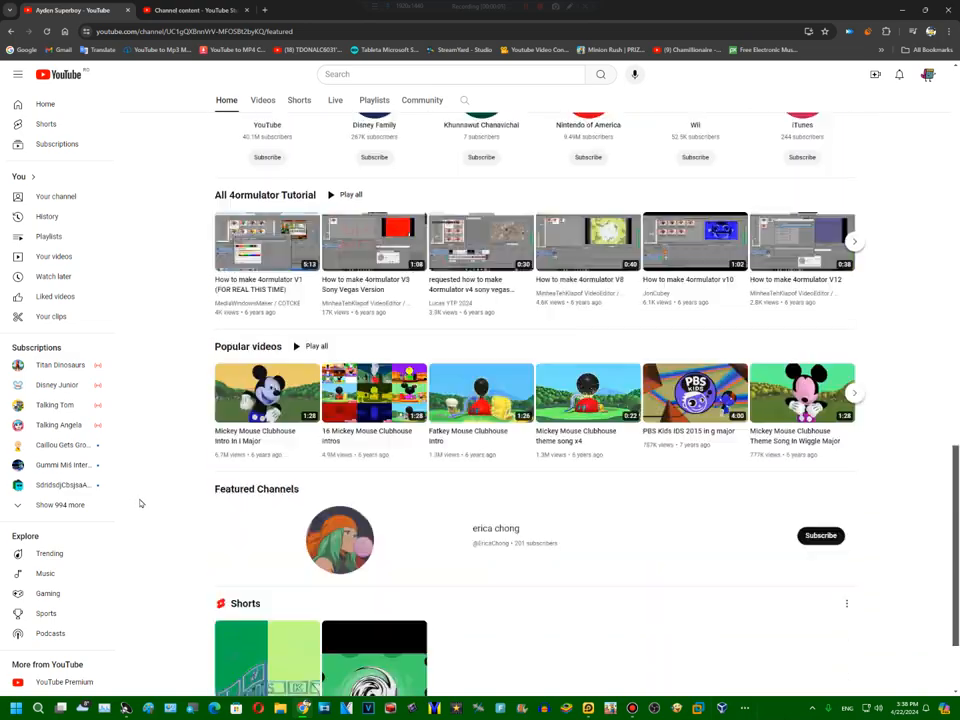
pyautogui.scroll(3)
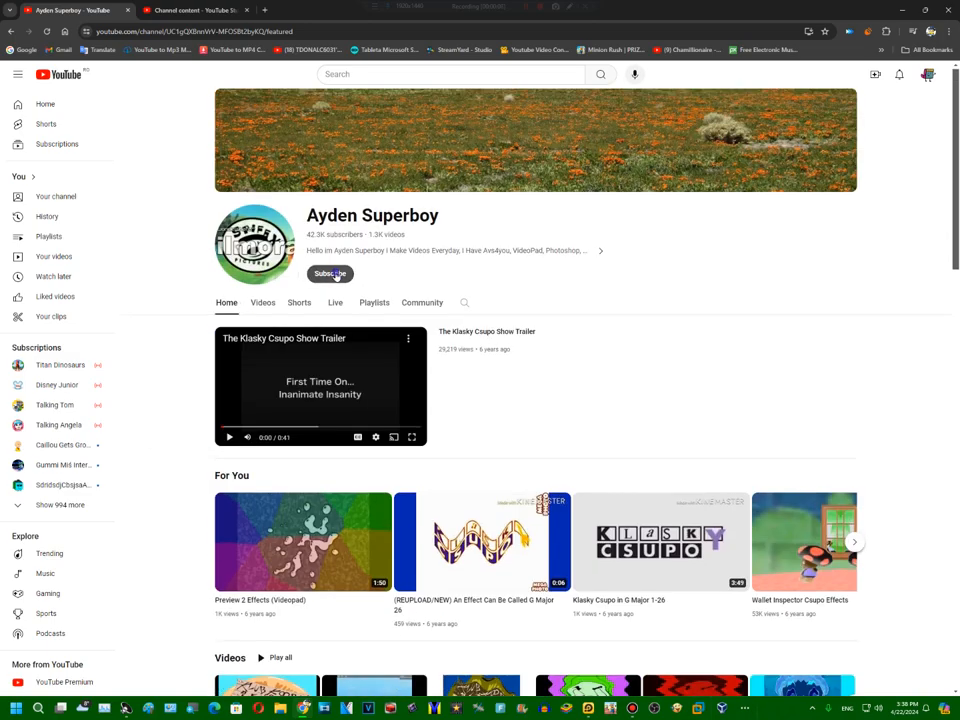
pyautogui.click(330, 272)
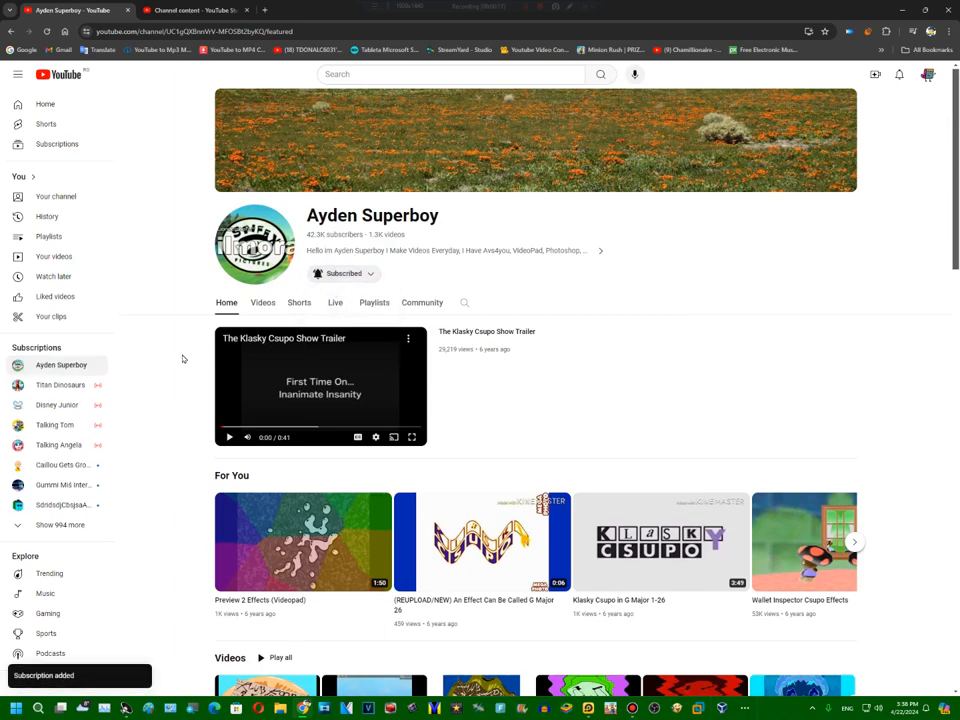
pyautogui.moveTo(308, 272)
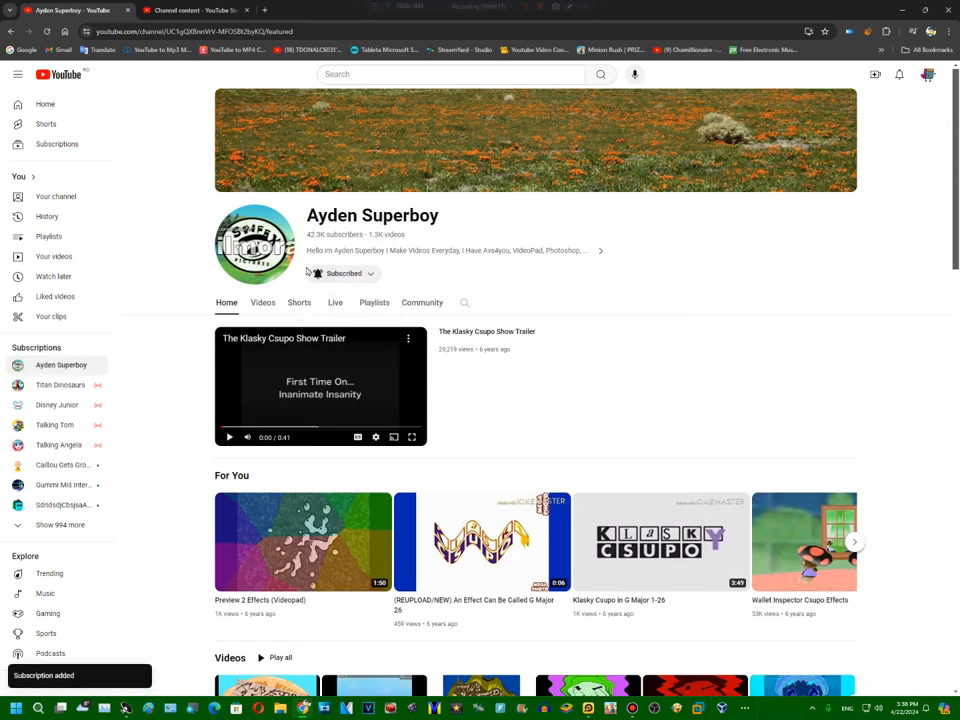
pyautogui.click(262, 302)
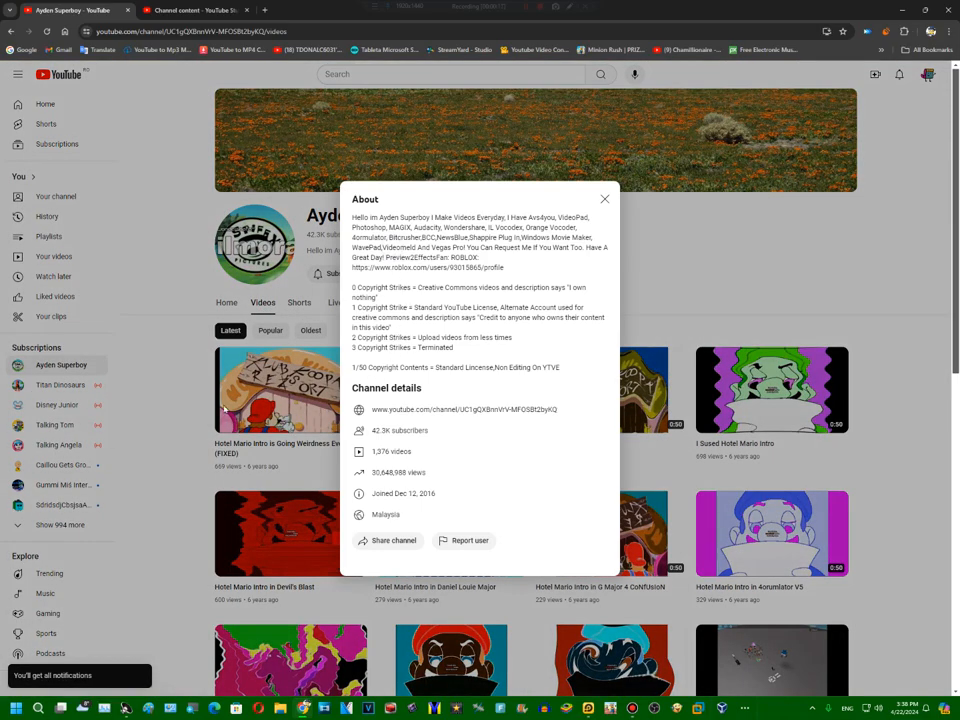
# - Close the About panel and dismiss the link context menu over the uploads grid
pyautogui.click(604, 200)
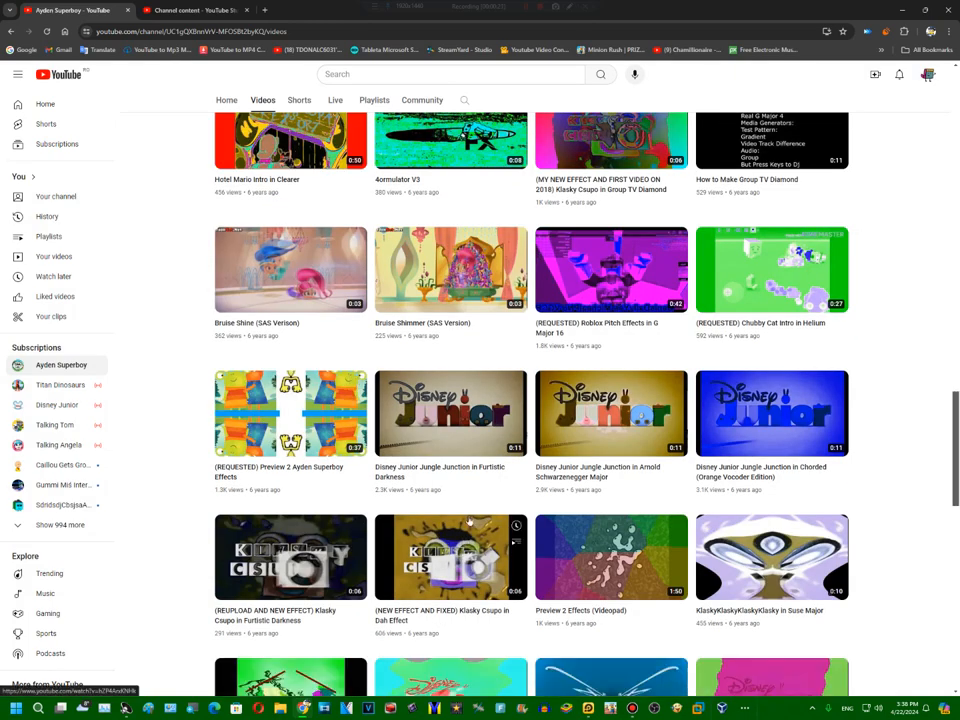
pyautogui.moveTo(496, 442)
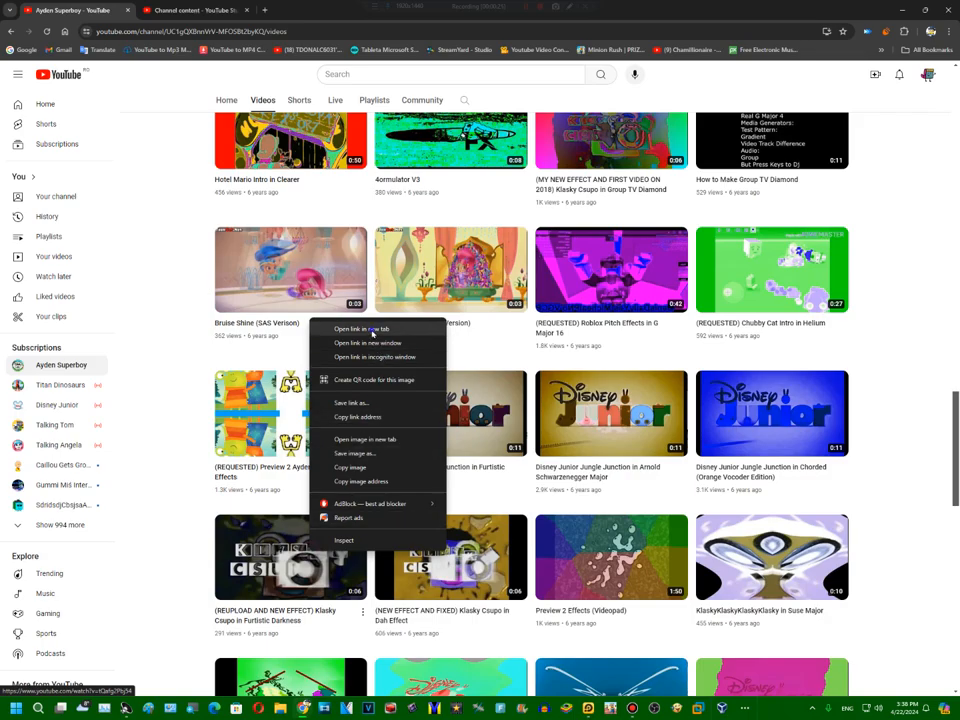
pyautogui.click(360, 328)
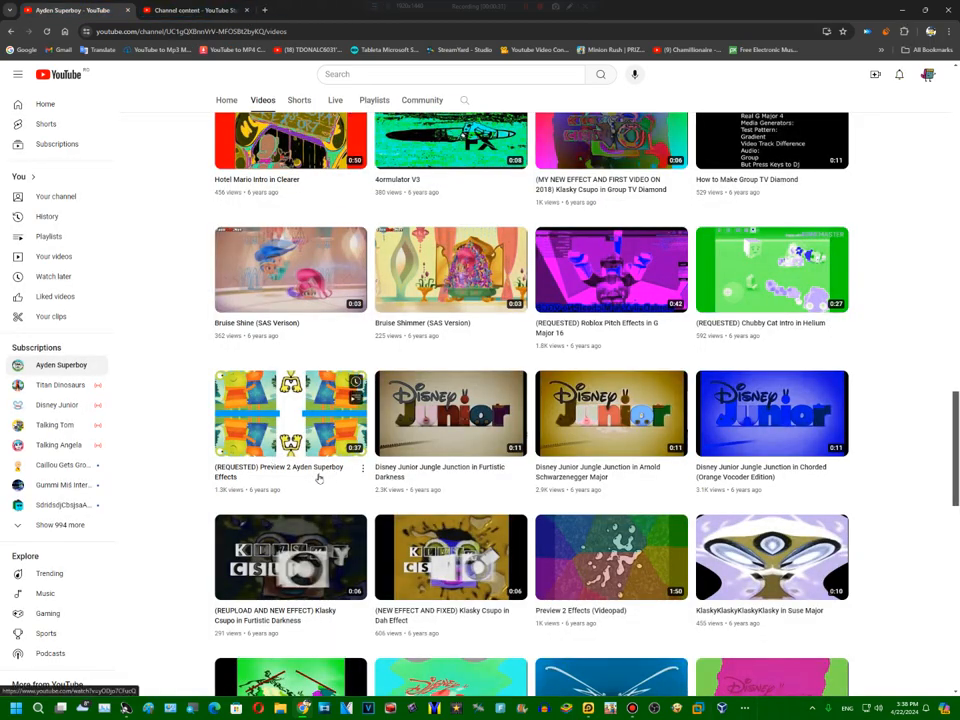
# - Browse further down the uploads, then return to the Videos page showing Latest
pyautogui.scroll(-3)
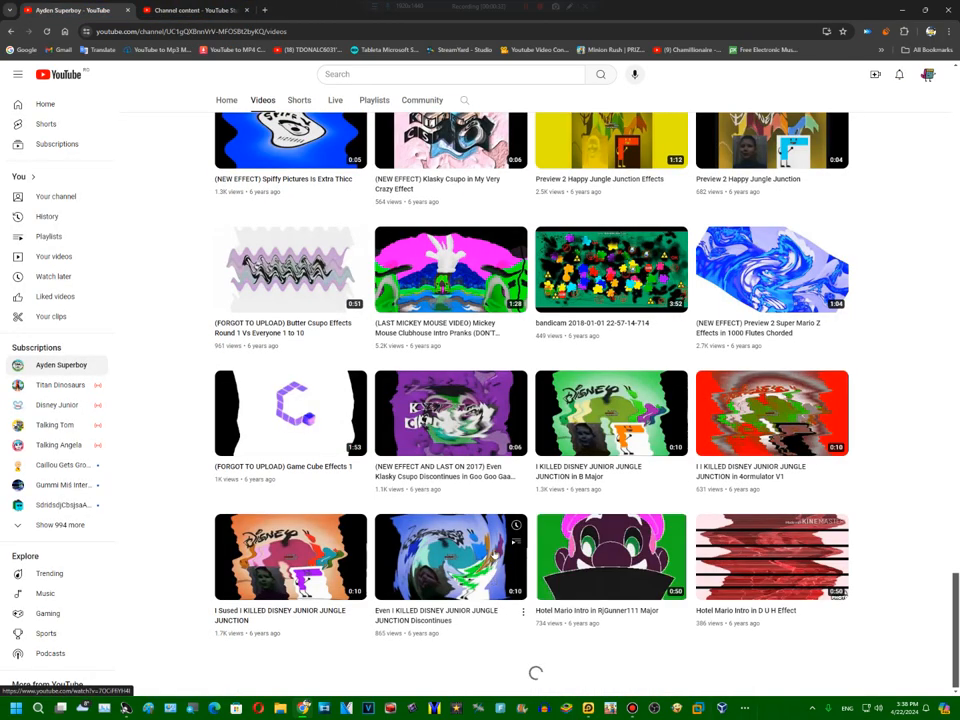
pyautogui.scroll(-3)
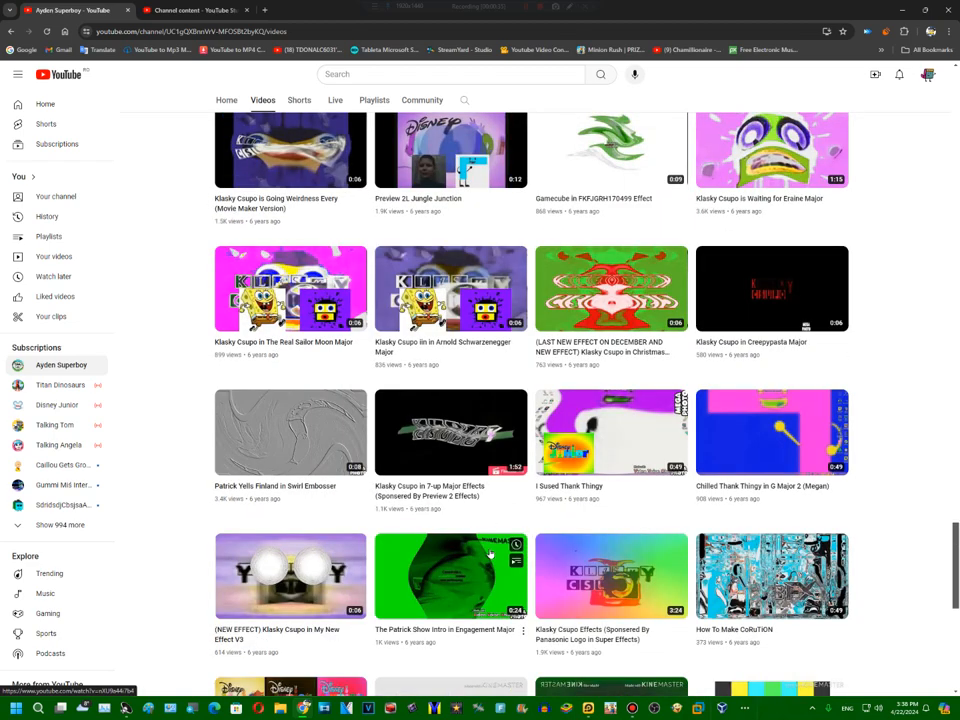
pyautogui.rightClick(290, 288)
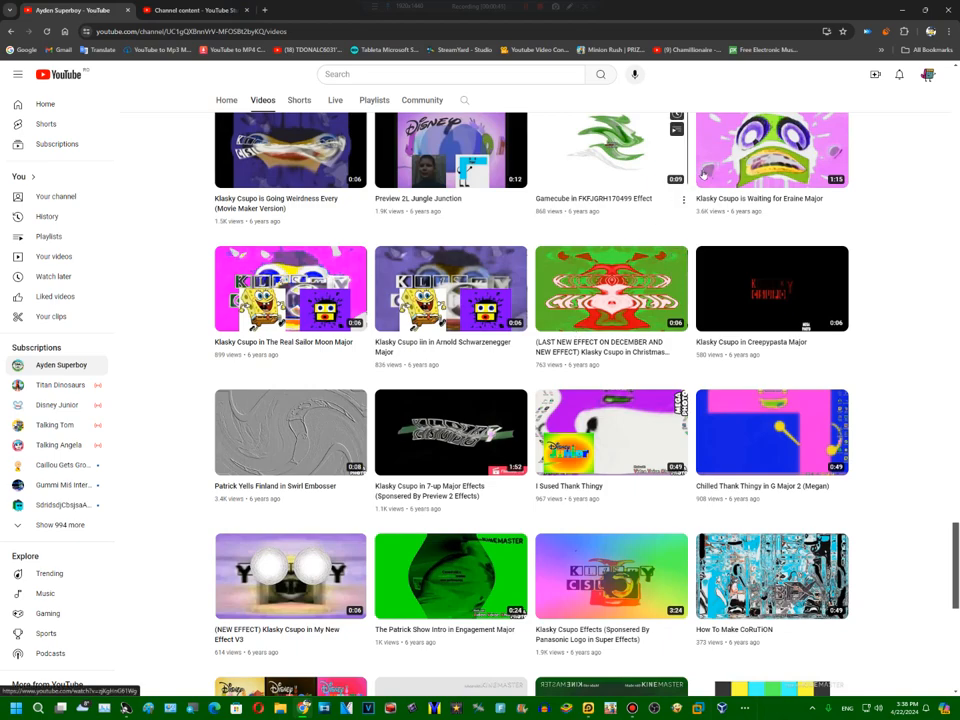
pyautogui.click(772, 144)
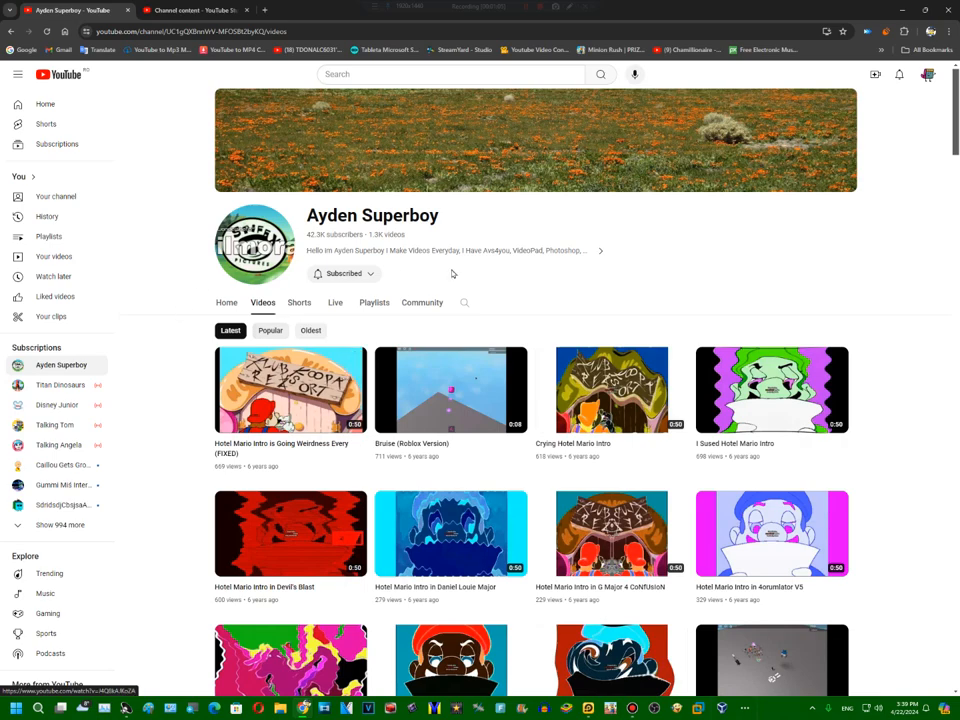
pyautogui.moveTo(250, 480)
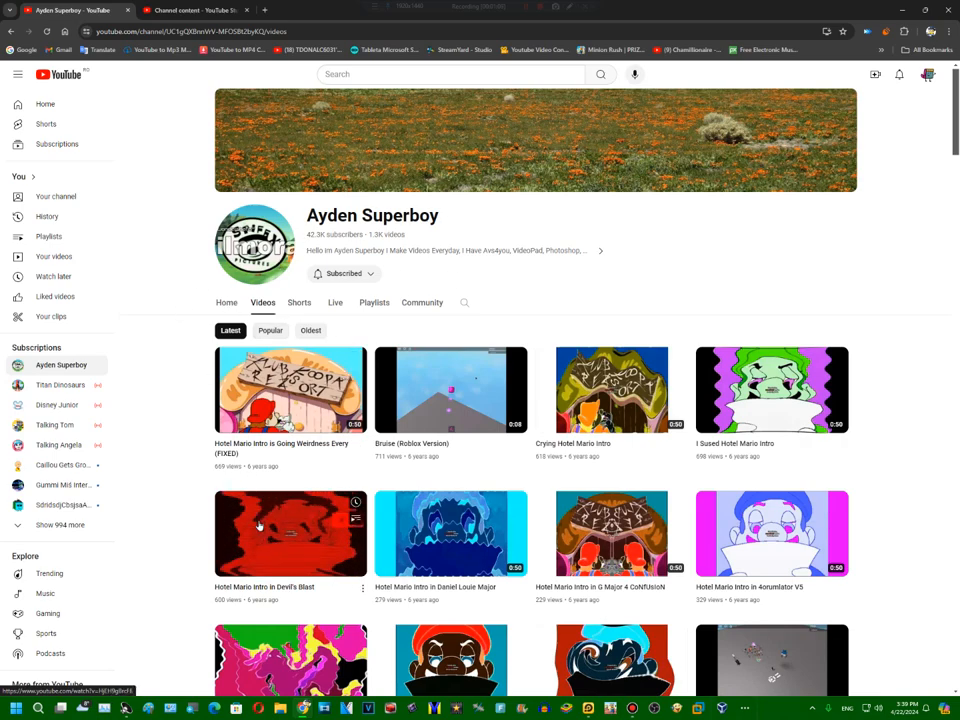
# - Sort the Ayden Superboy videos by Popular and scroll through the popular grid
pyautogui.click(270, 330)
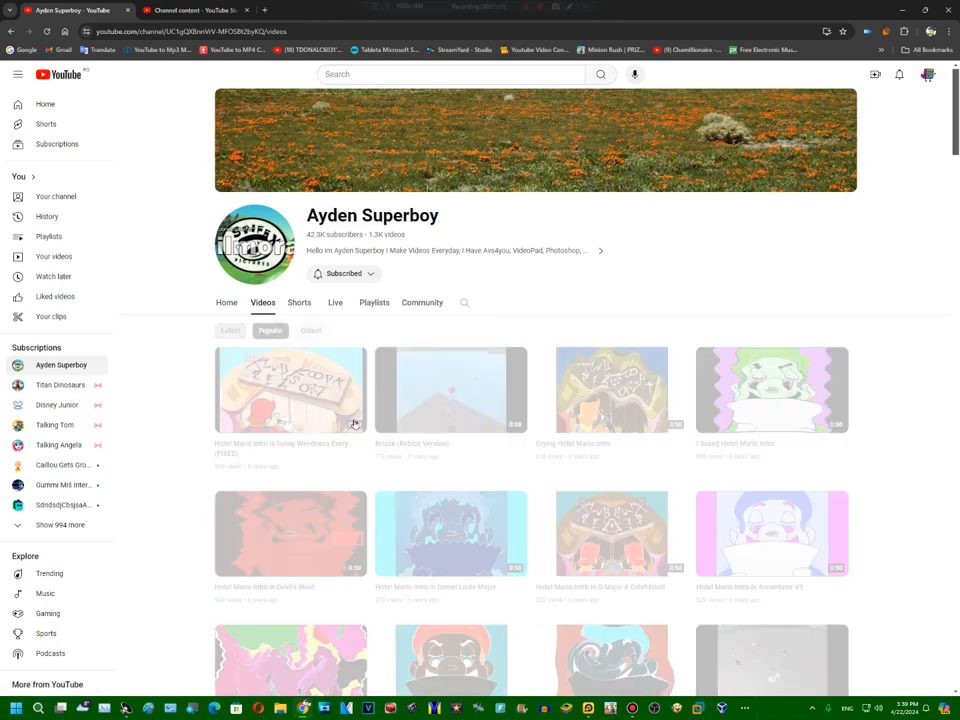
pyautogui.scroll(-3)
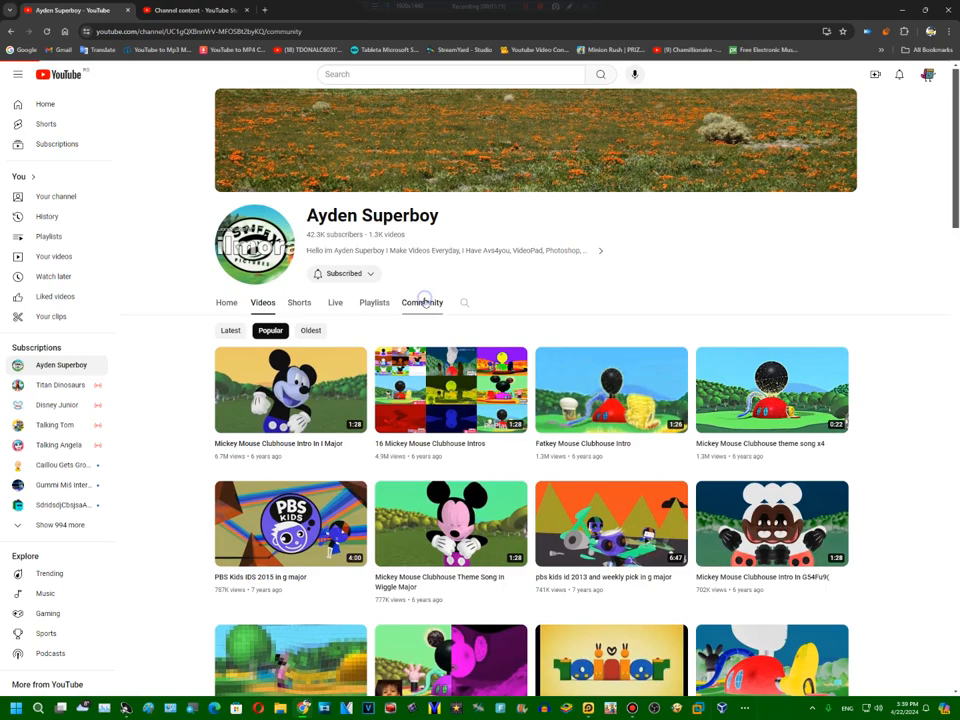
pyautogui.click(264, 302)
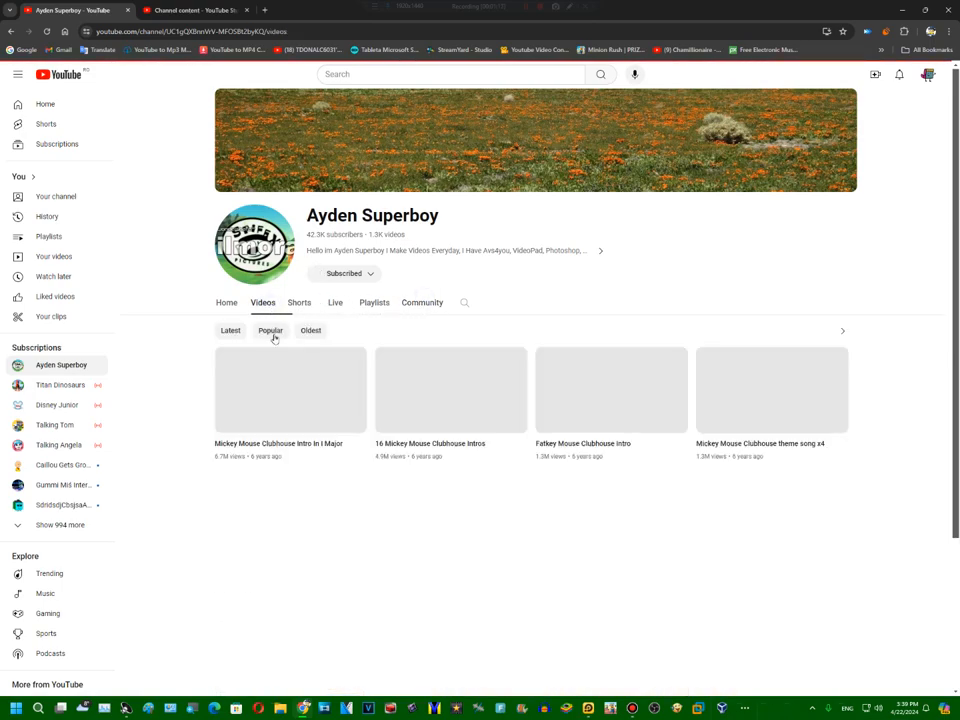
pyautogui.scroll(-3)
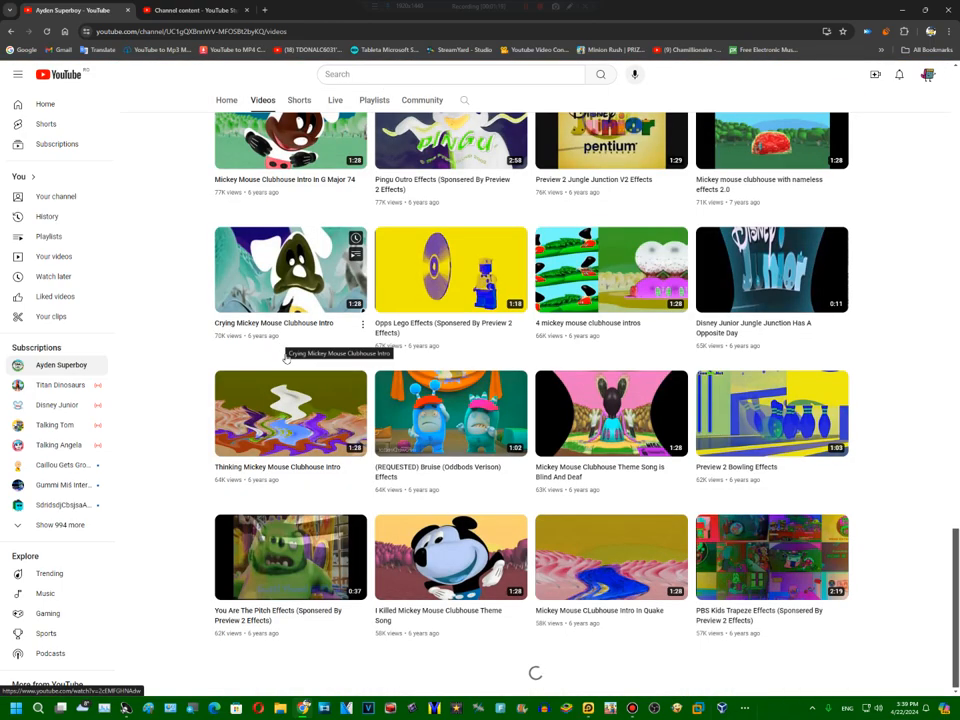
pyautogui.scroll(-3)
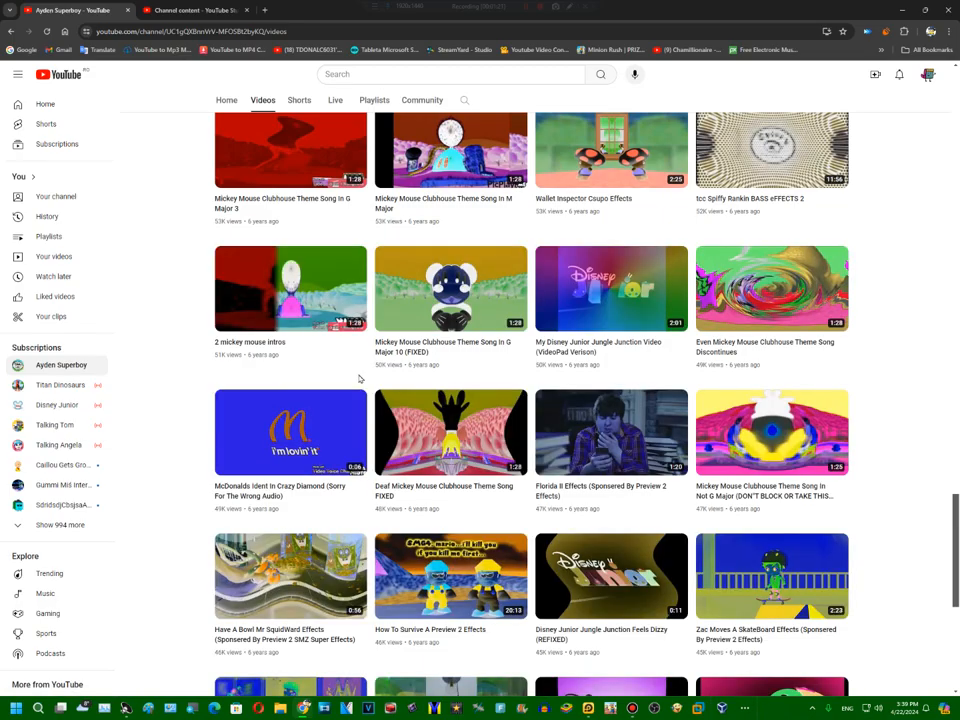
pyautogui.scroll(-3)
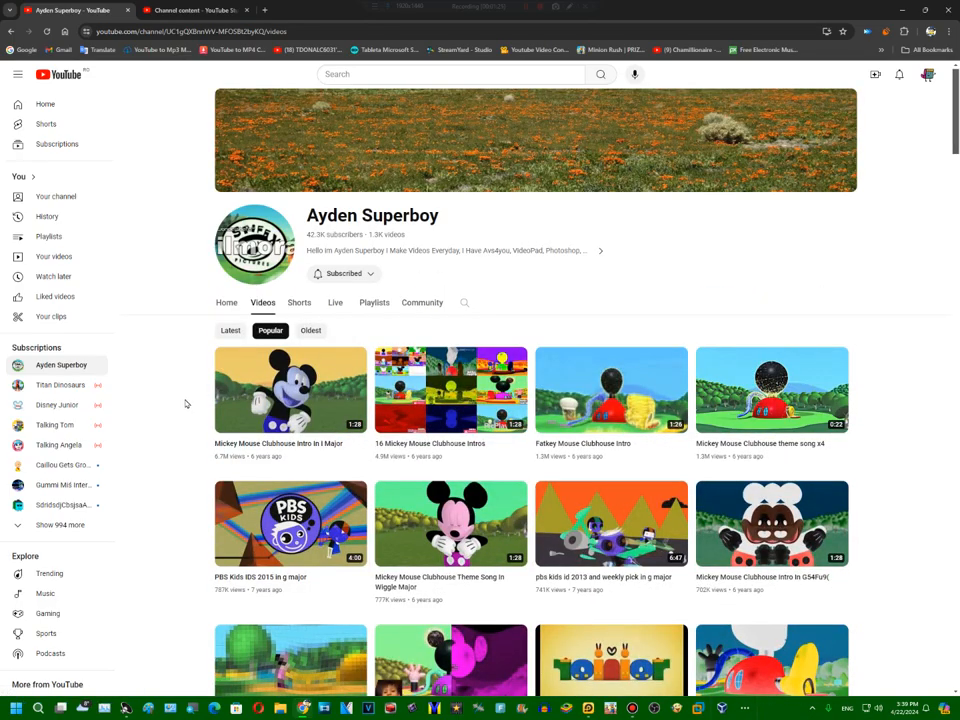
pyautogui.click(450, 390)
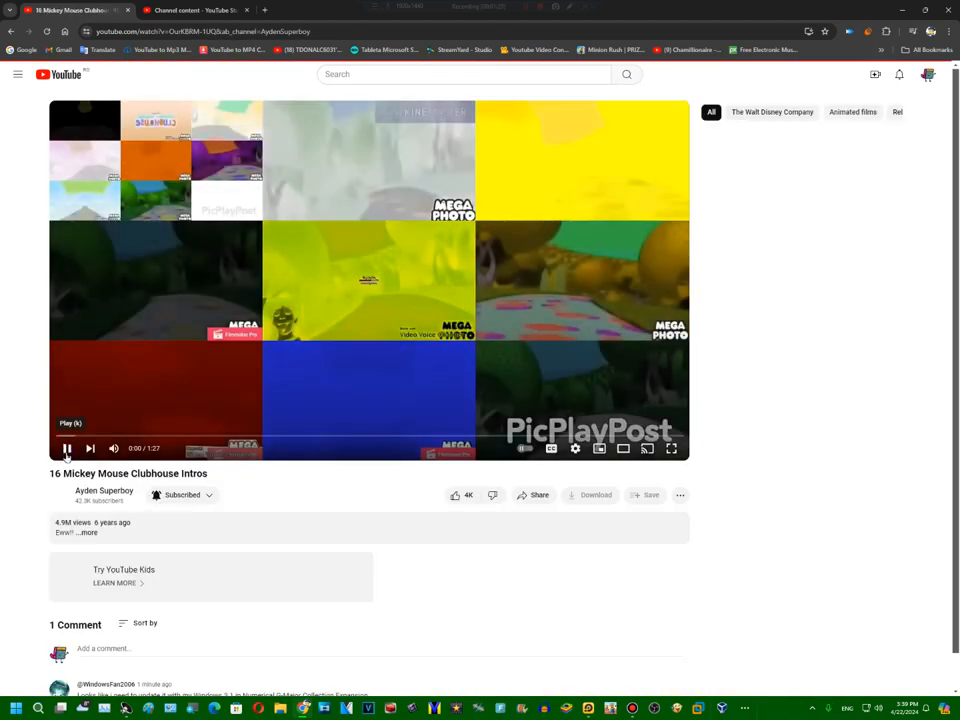
pyautogui.scroll(-3)
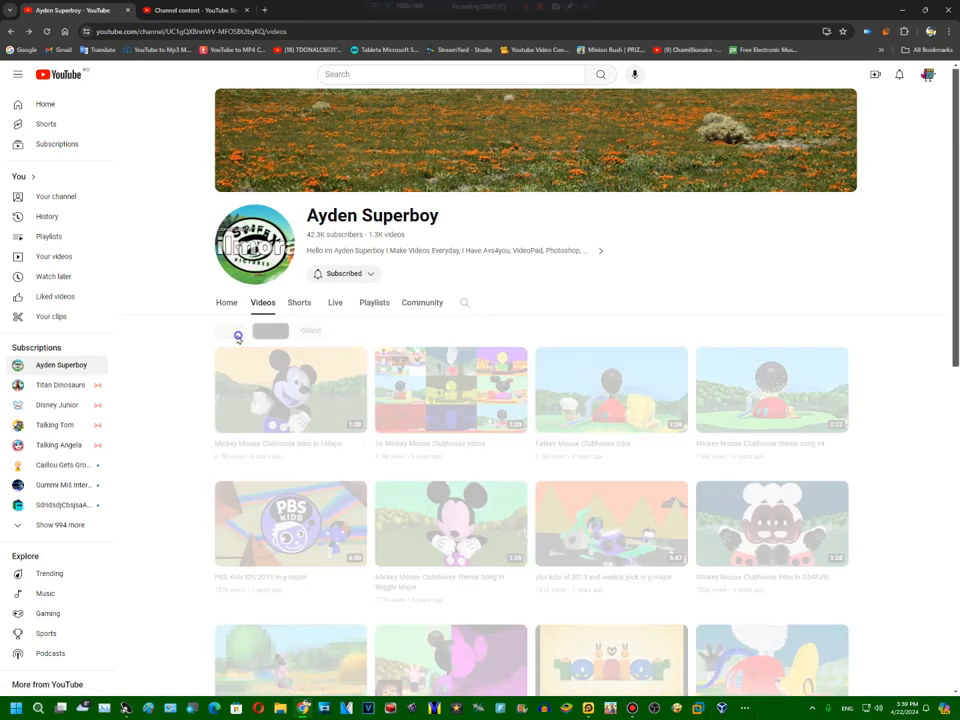
# - Sort the channel's videos by Oldest and scroll through the oldest uploads
pyautogui.click(312, 330)
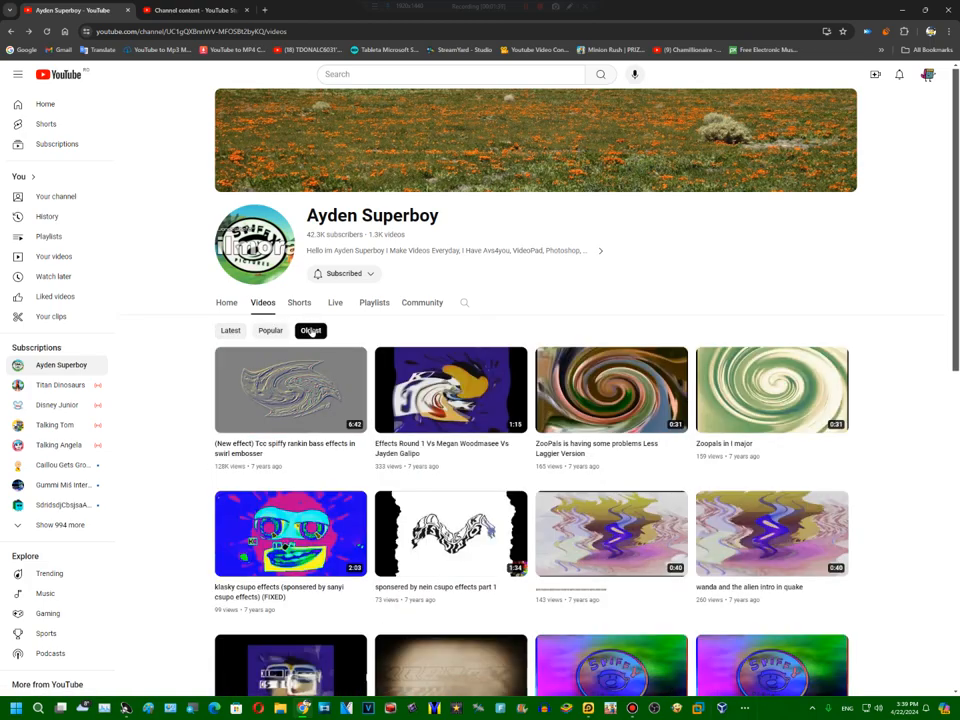
pyautogui.click(310, 332)
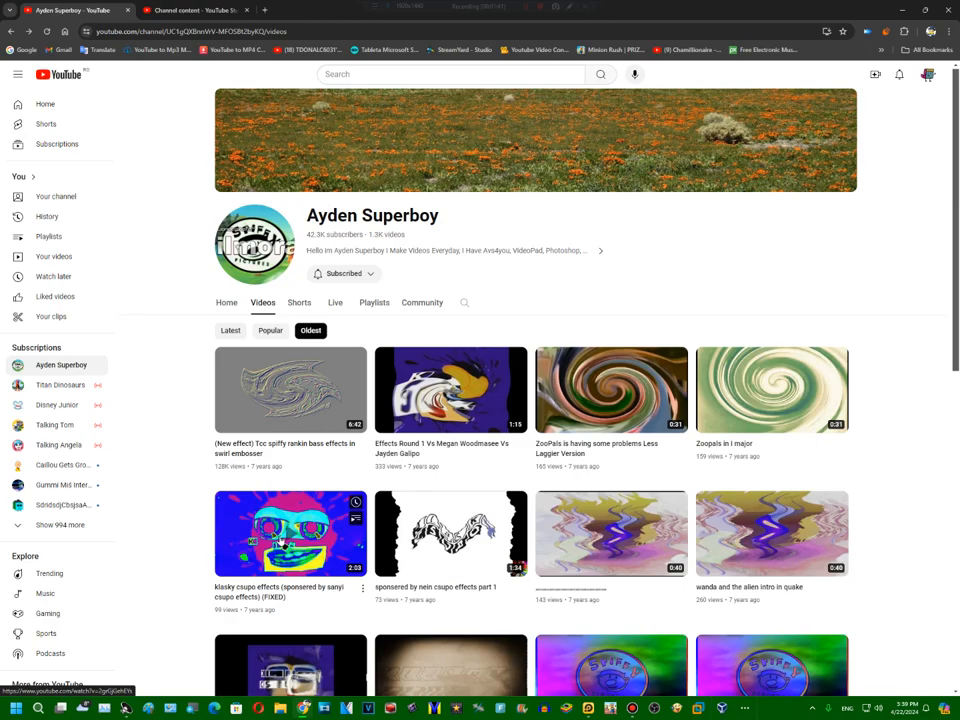
pyautogui.click(290, 532)
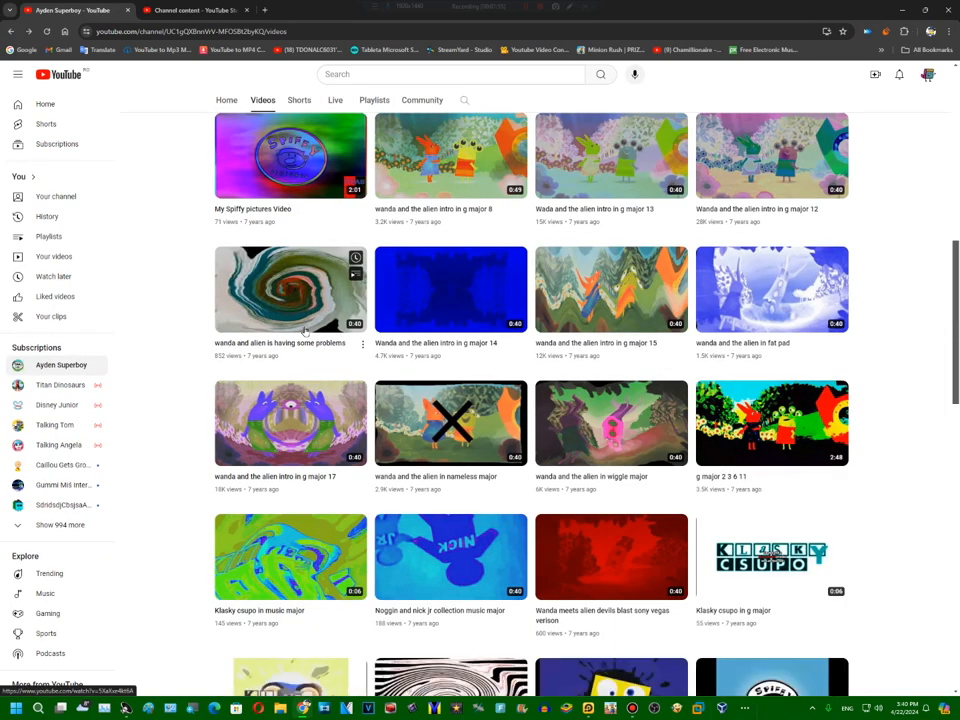
pyautogui.moveTo(290, 424)
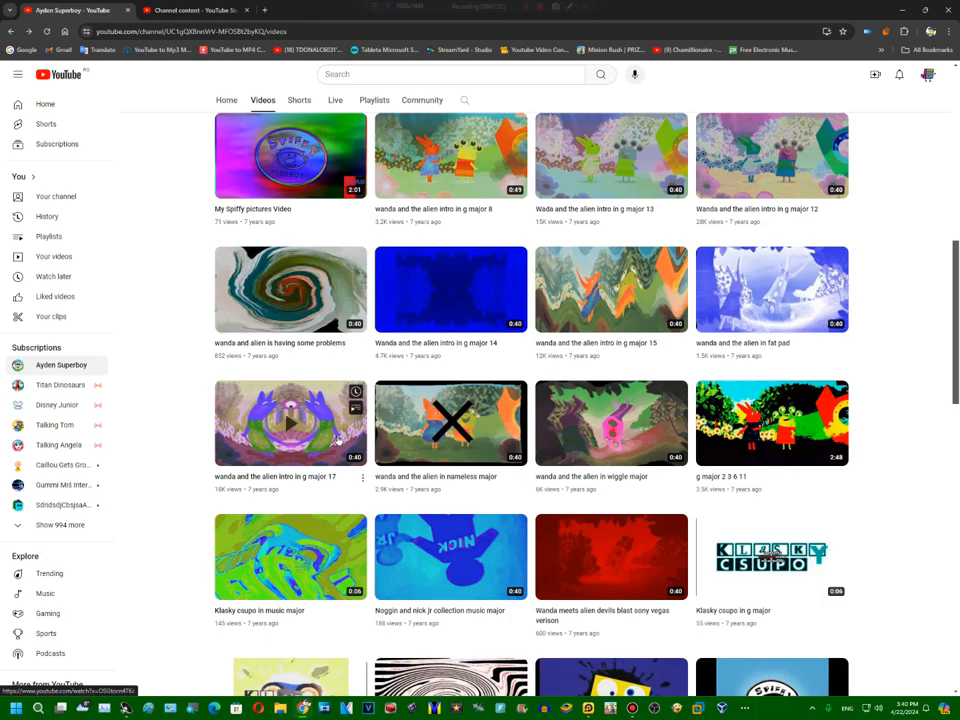
pyautogui.scroll(-3)
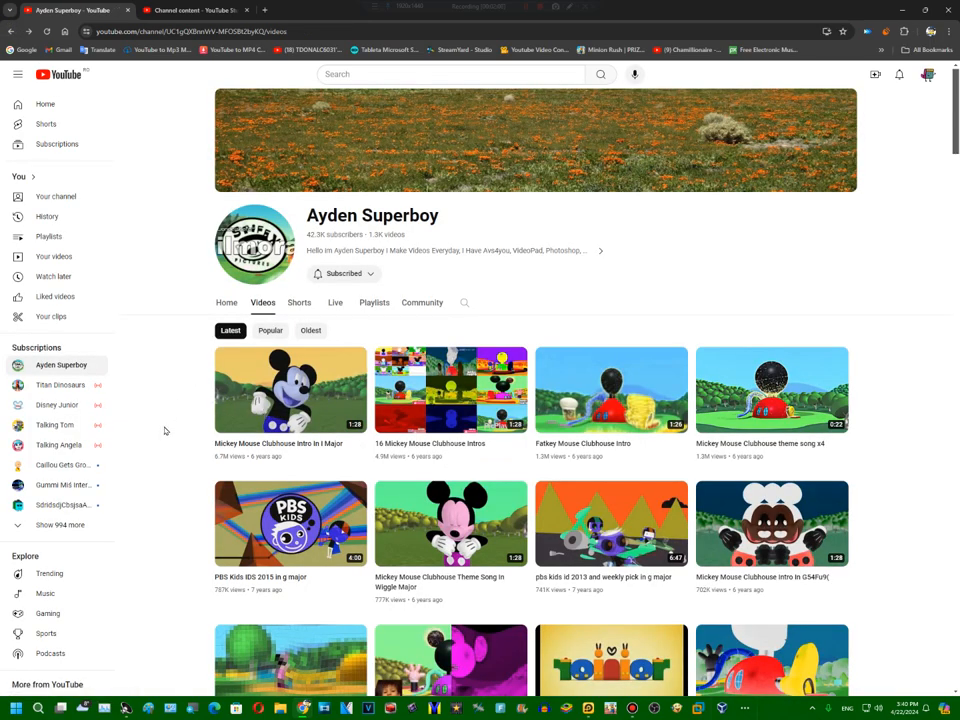
pyautogui.moveTo(160, 436)
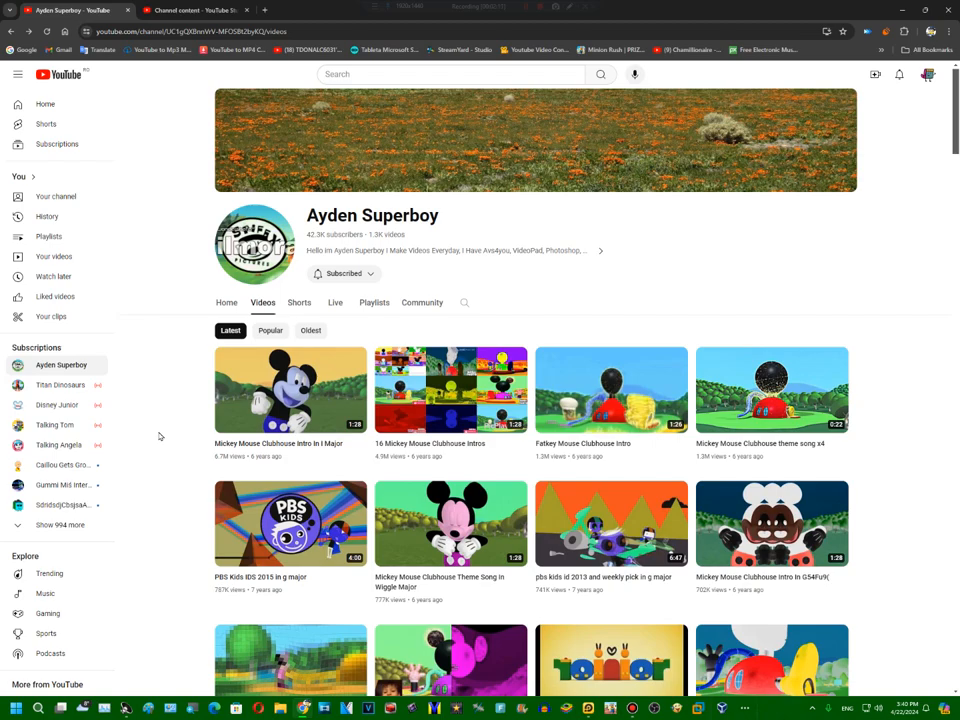
pyautogui.moveTo(760, 6)
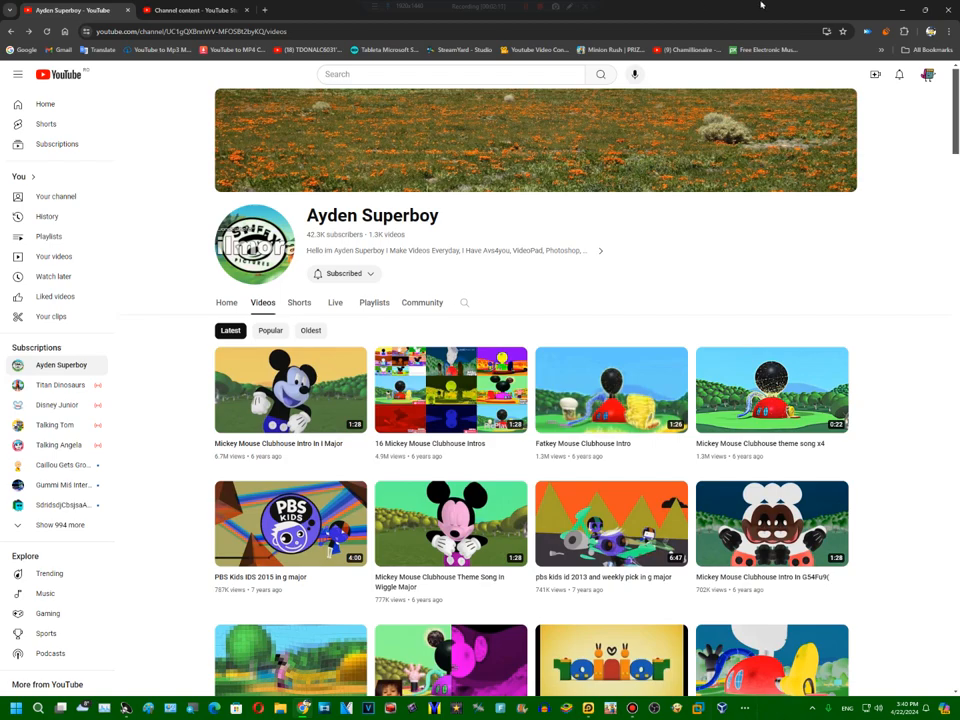